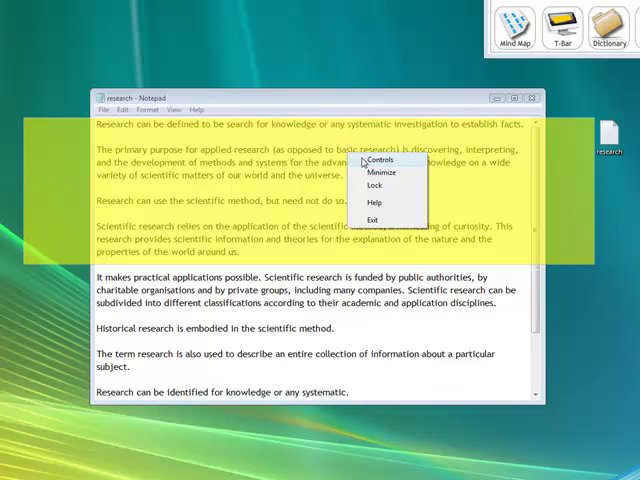
- Open the T-Bar overlay's Controls to reach the Colour Options panel
click(376, 161)
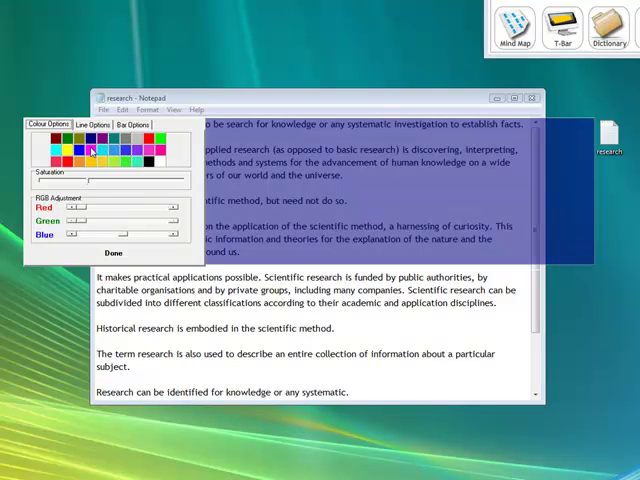
- Set the overlay bar colour to black in Colour Options
click(91, 159)
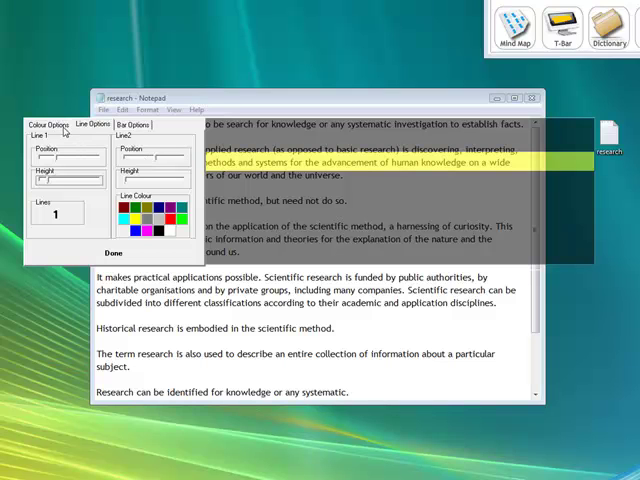
- Switch from Colour Options to Bar Options to enlarge the bar's height
click(47, 124)
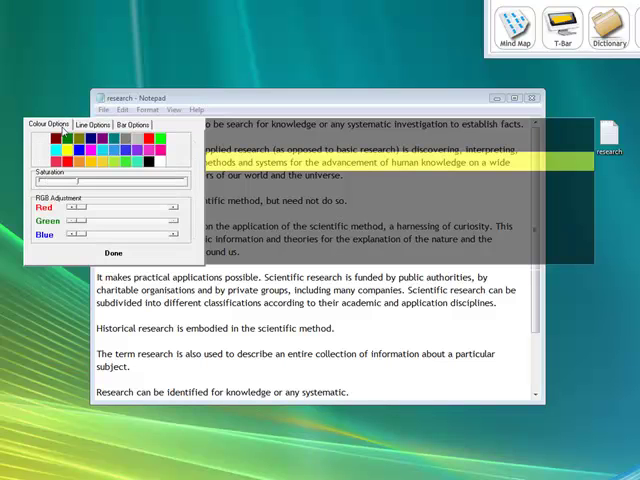
click(137, 124)
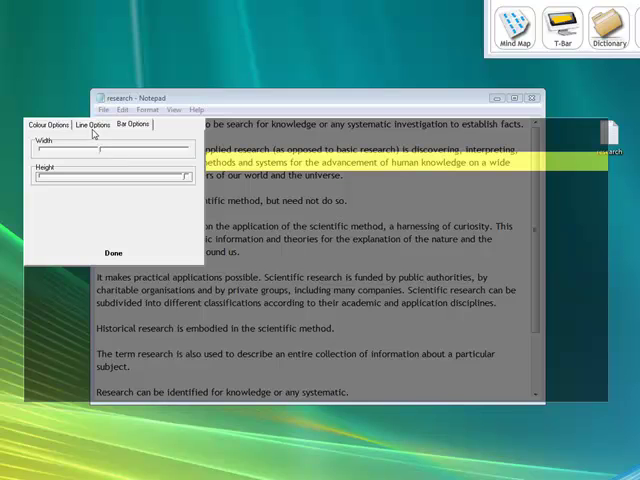
- Position Line 1 on the applied-research sentence, then close settings with Done
click(92, 123)
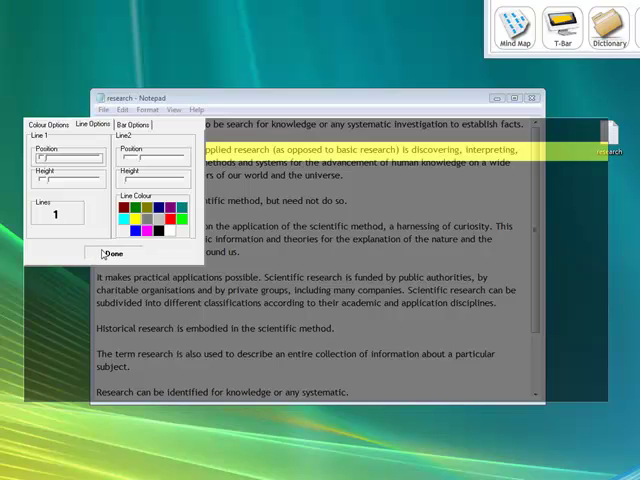
click(114, 254)
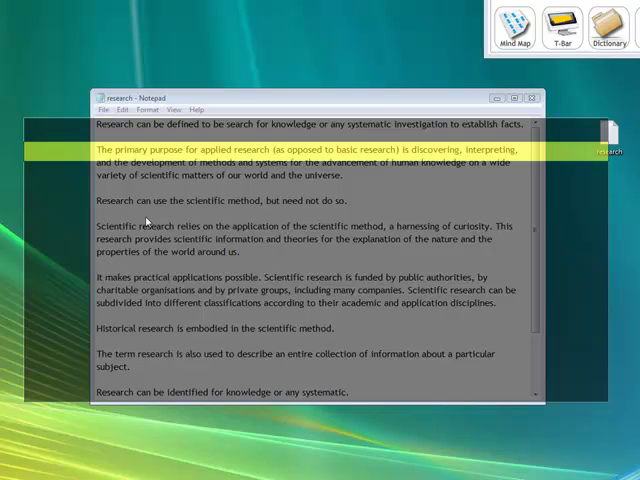